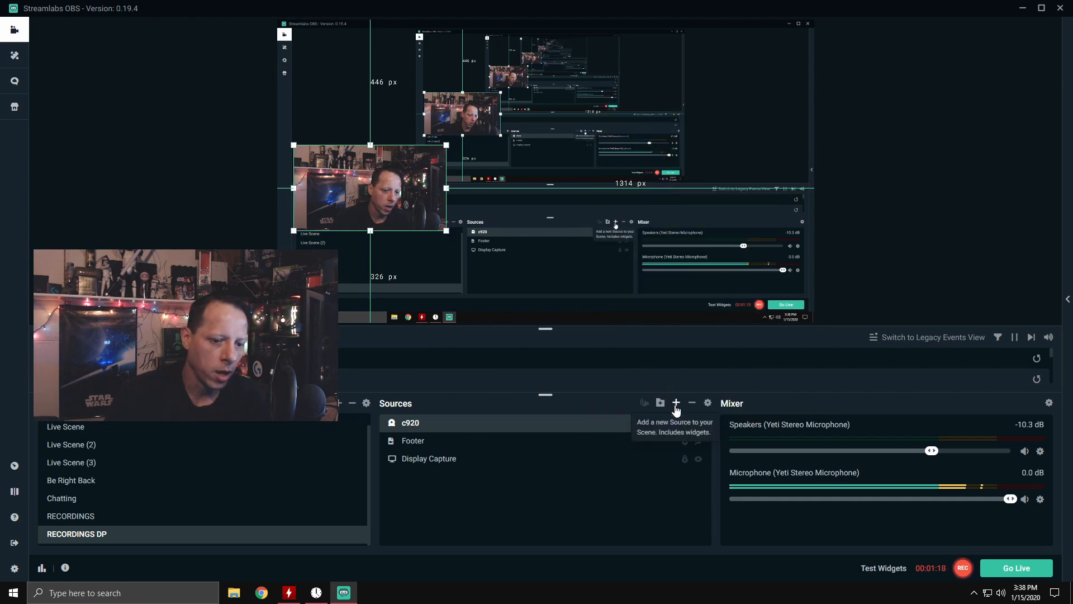
Step: Start adding a Video Capture Device source to list the existing c920 and c270 cameras
{"action": "left_click", "coordinate": [676, 402]}
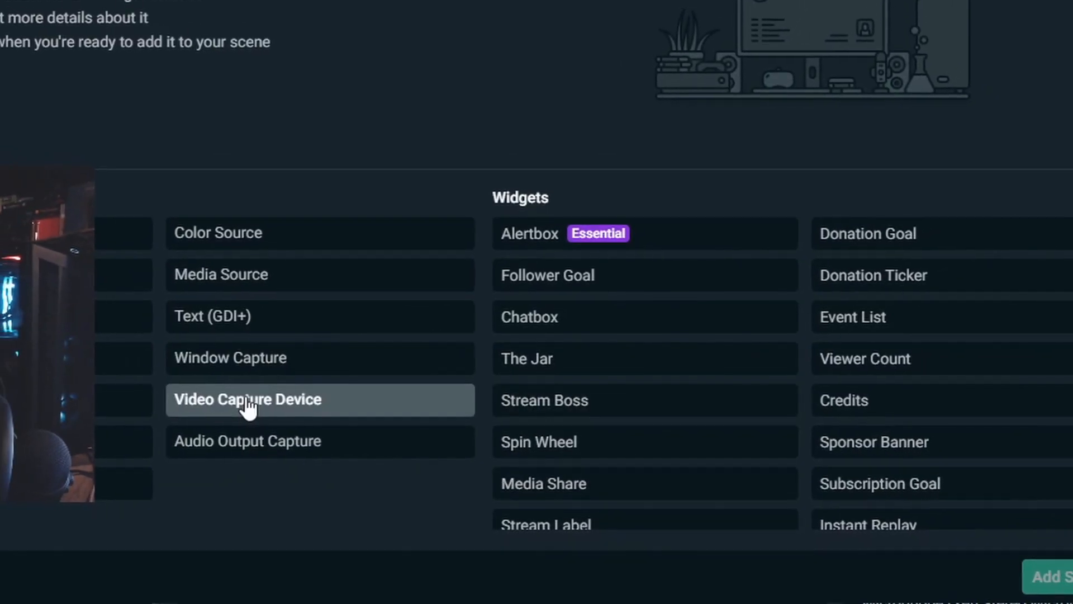
{"action": "left_click", "coordinate": [247, 400]}
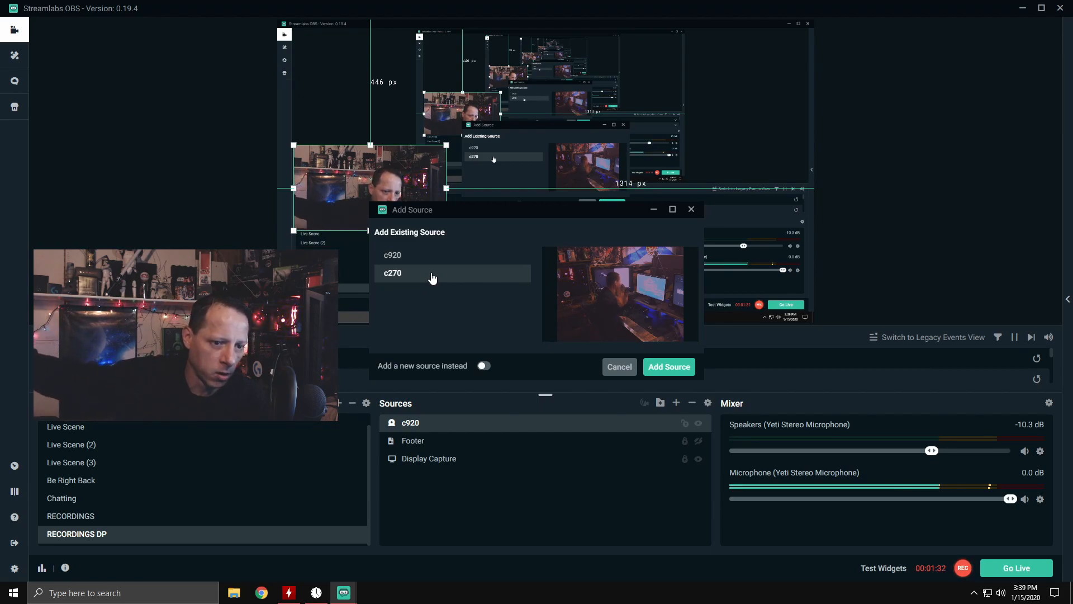
{"action": "left_click", "coordinate": [393, 255]}
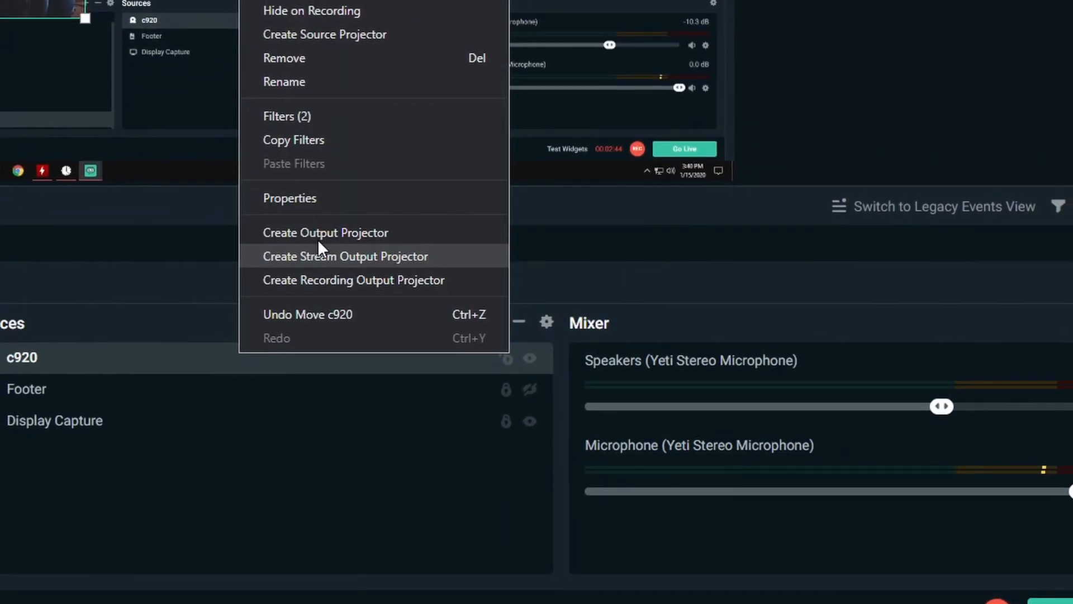
Step: Open the c920 source's properties, showing 1920x1080, MJPEG, 709 and full range
{"action": "left_click", "coordinate": [289, 198]}
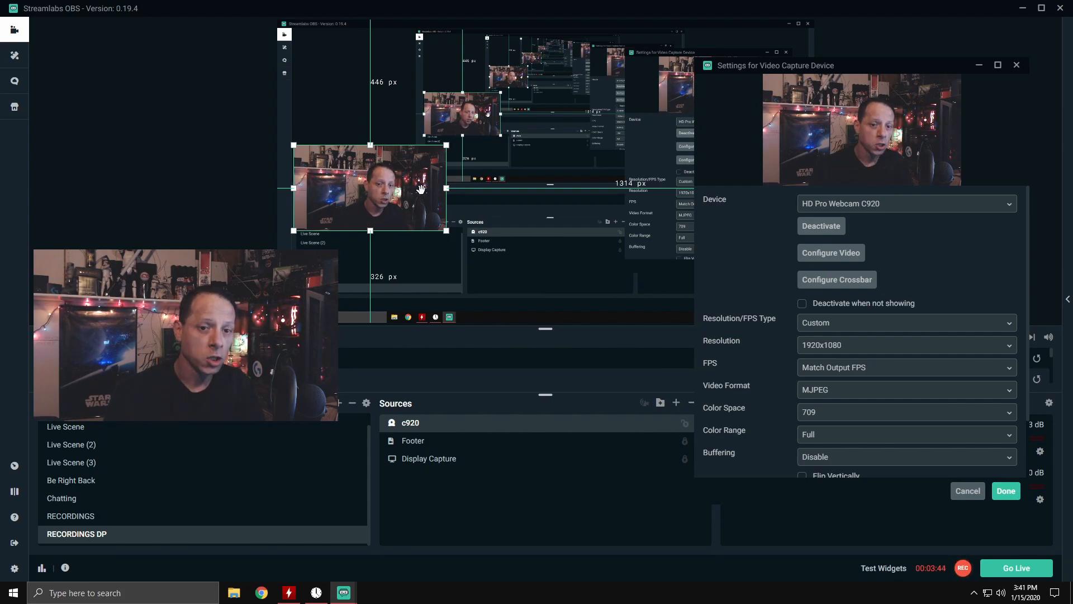
{"action": "mouse_move", "coordinate": [870, 348]}
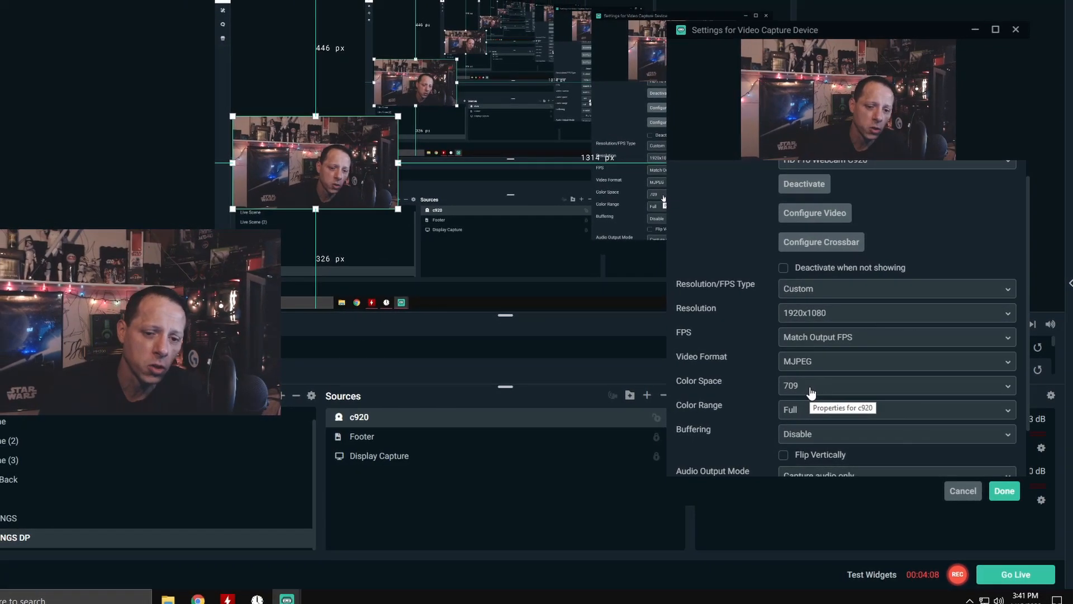
Step: Keep the c920 colour space at 709, then deactivate and reactivate the webcam
{"action": "left_click", "coordinate": [896, 386]}
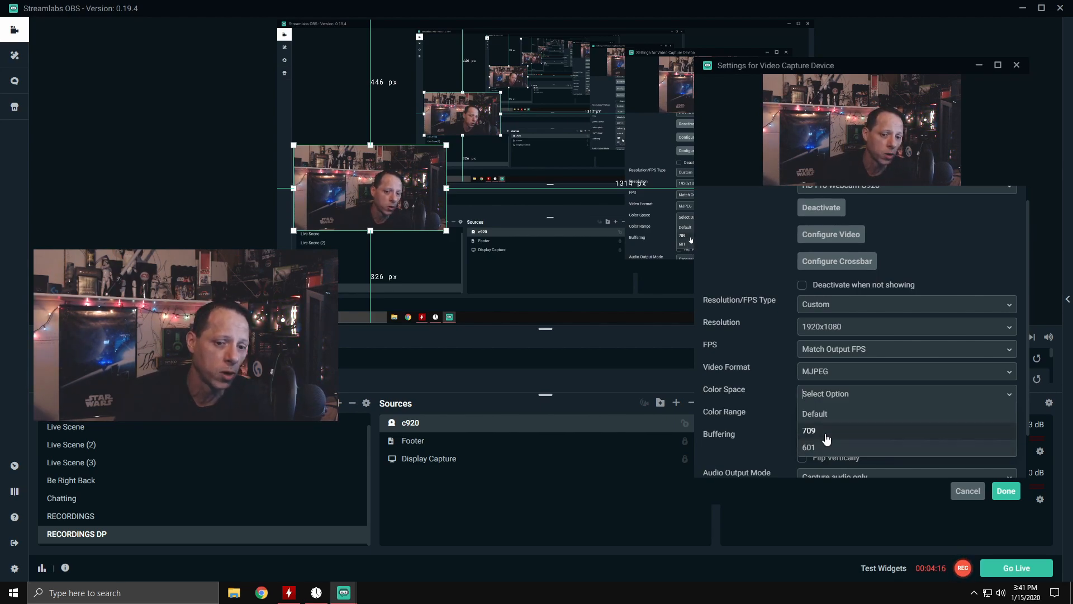
{"action": "left_click", "coordinate": [809, 430]}
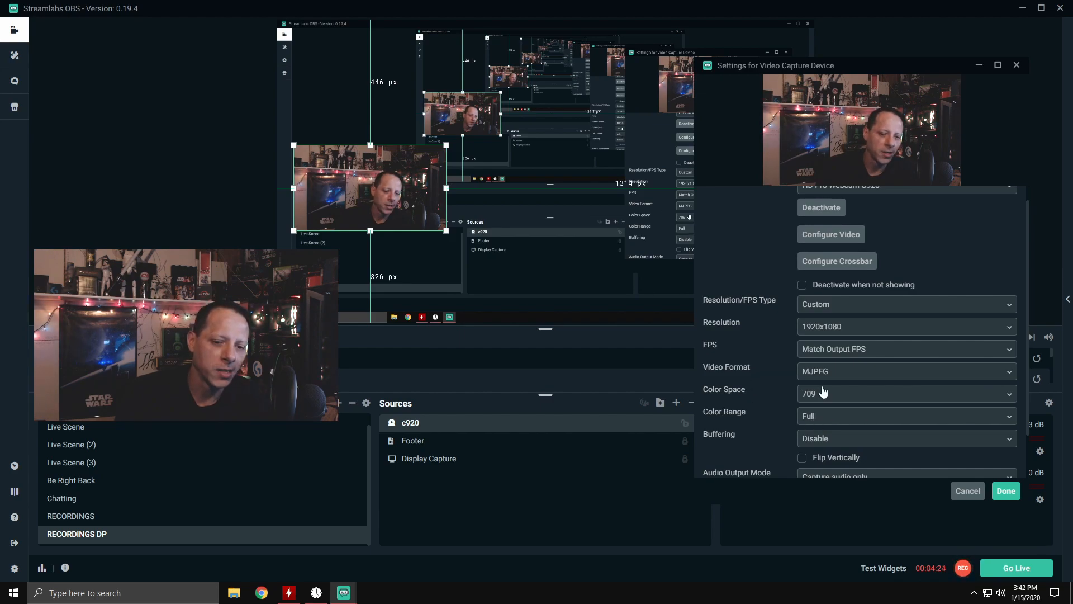
{"action": "mouse_move", "coordinate": [833, 416]}
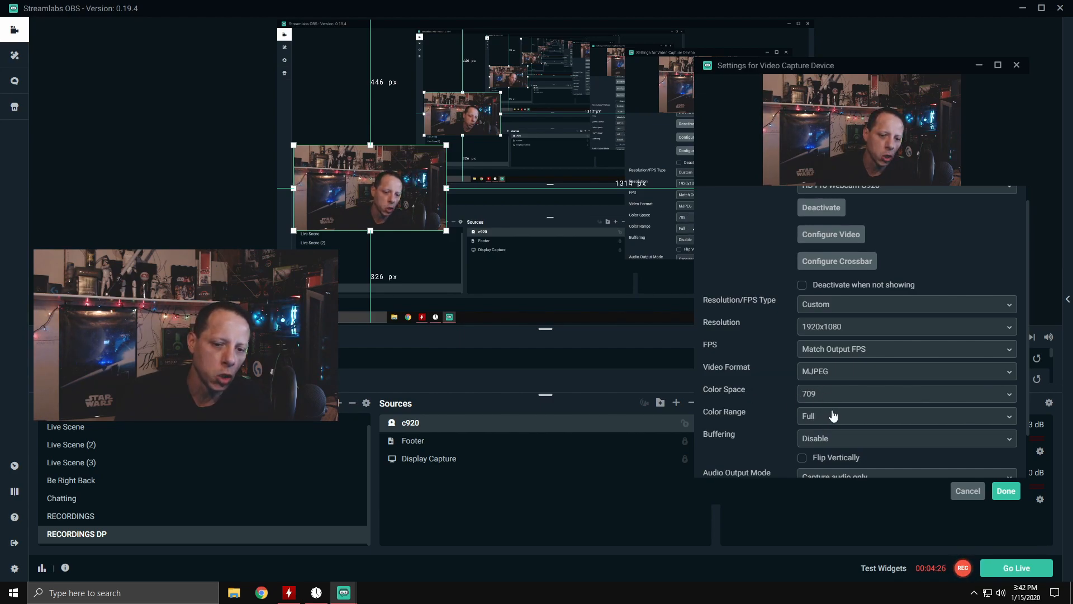
{"action": "left_click", "coordinate": [905, 393]}
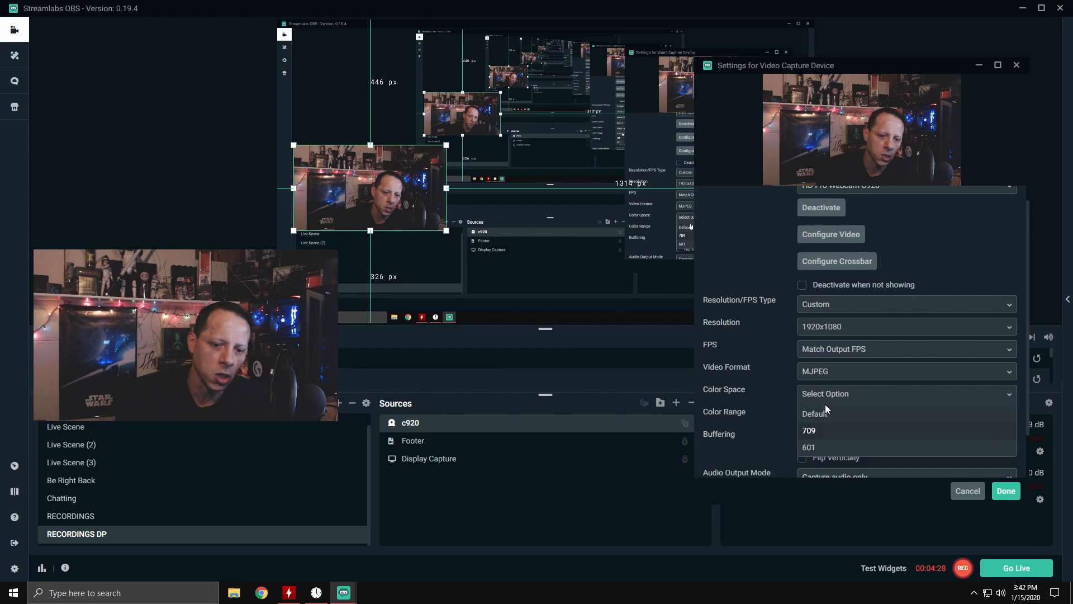
{"action": "left_click", "coordinate": [815, 414]}
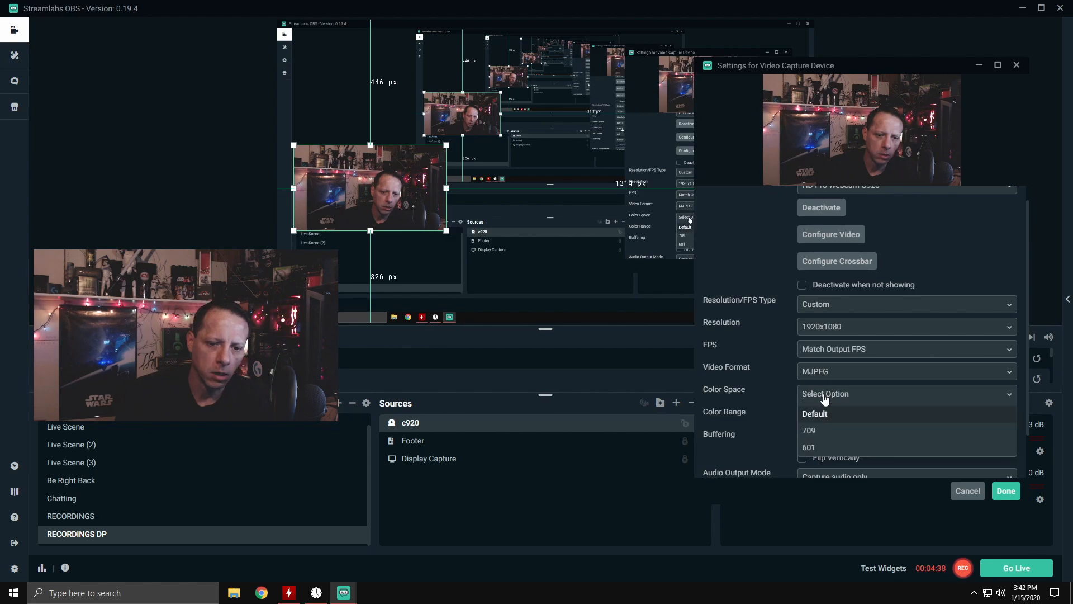
{"action": "left_click", "coordinate": [809, 430]}
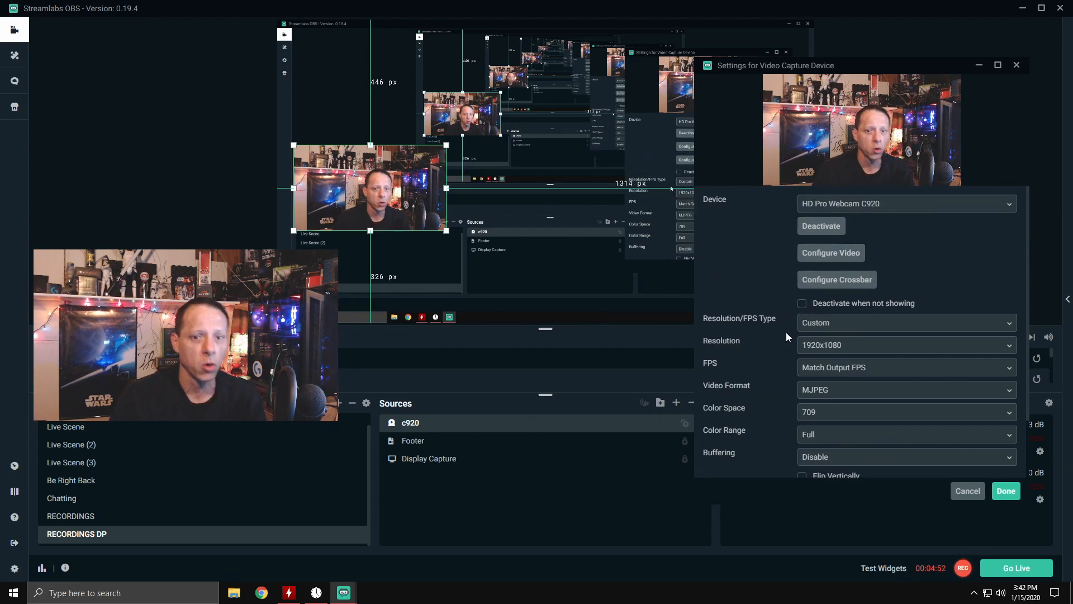
{"action": "left_click", "coordinate": [821, 226]}
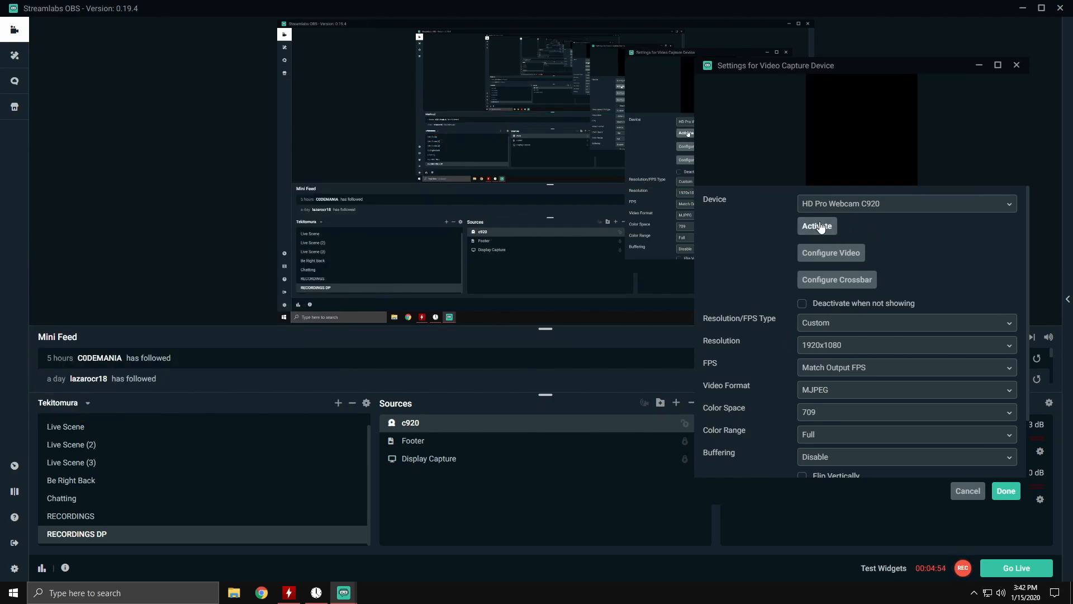
{"action": "left_click", "coordinate": [817, 226]}
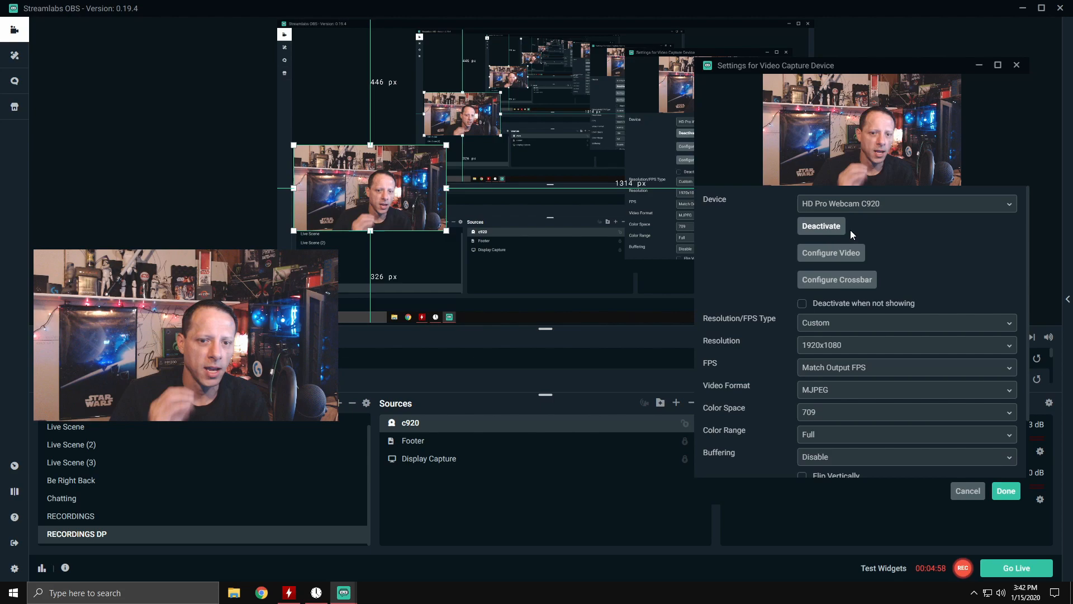
{"action": "mouse_move", "coordinate": [705, 346]}
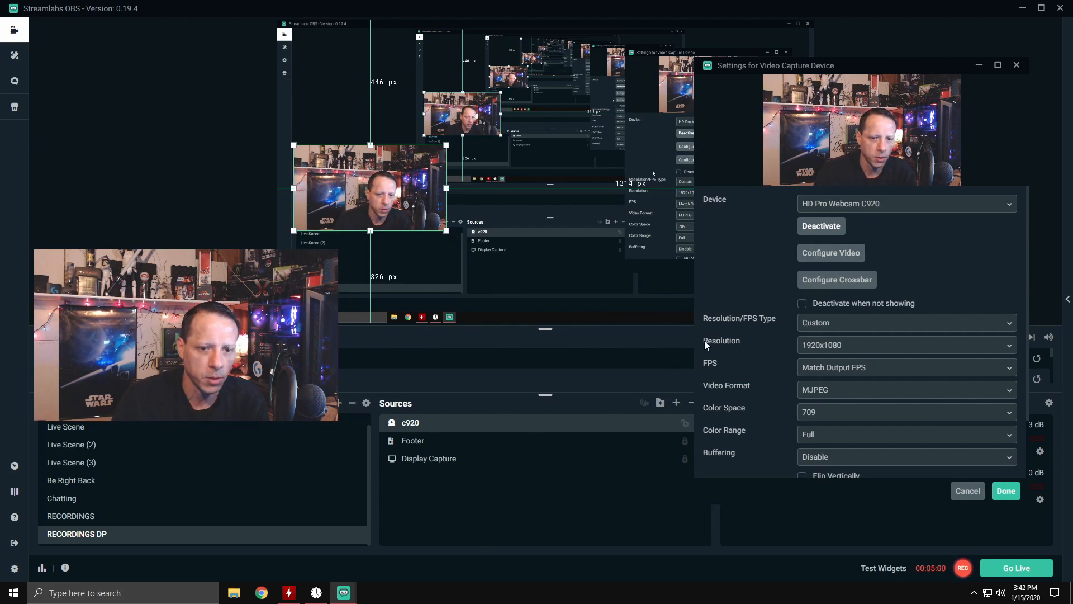
Step: Set the c920 exposure to -5 in the webcam's Camera Control properties
{"action": "left_click", "coordinate": [831, 253]}
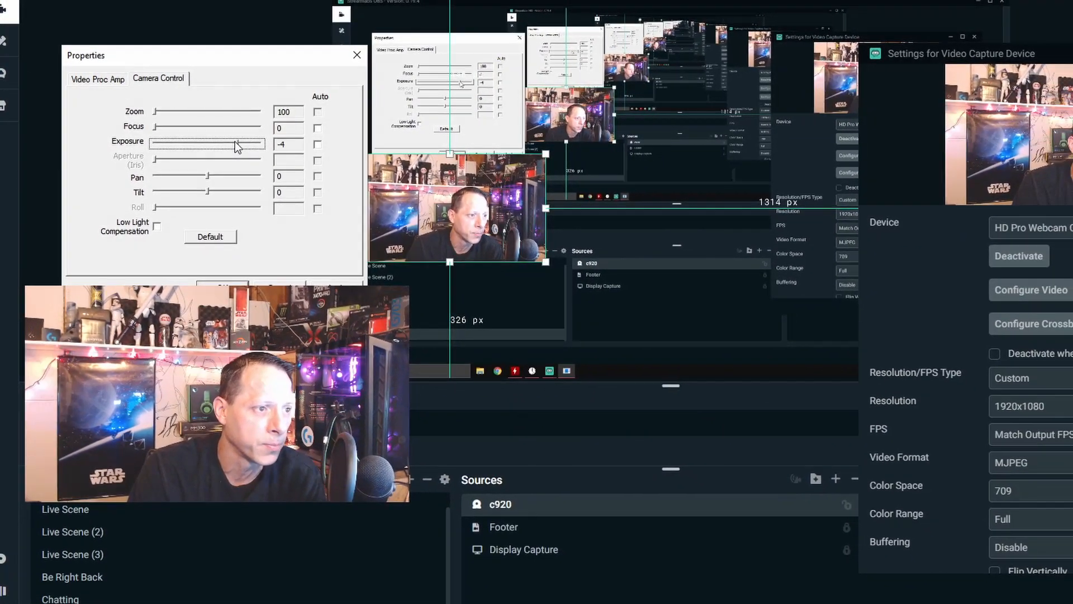
{"action": "left_click_drag", "start_coordinate": [236, 144], "coordinate": [208, 141]}
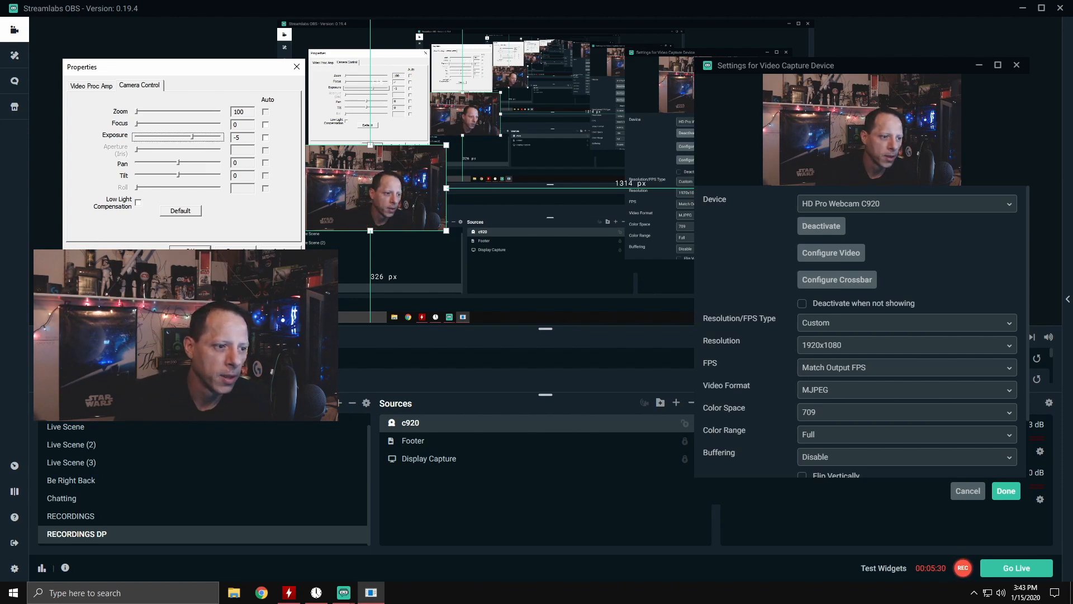
Step: Show Video Proc Amp values: brightness 153, white balance 3230, gain 255
{"action": "left_click", "coordinate": [91, 85]}
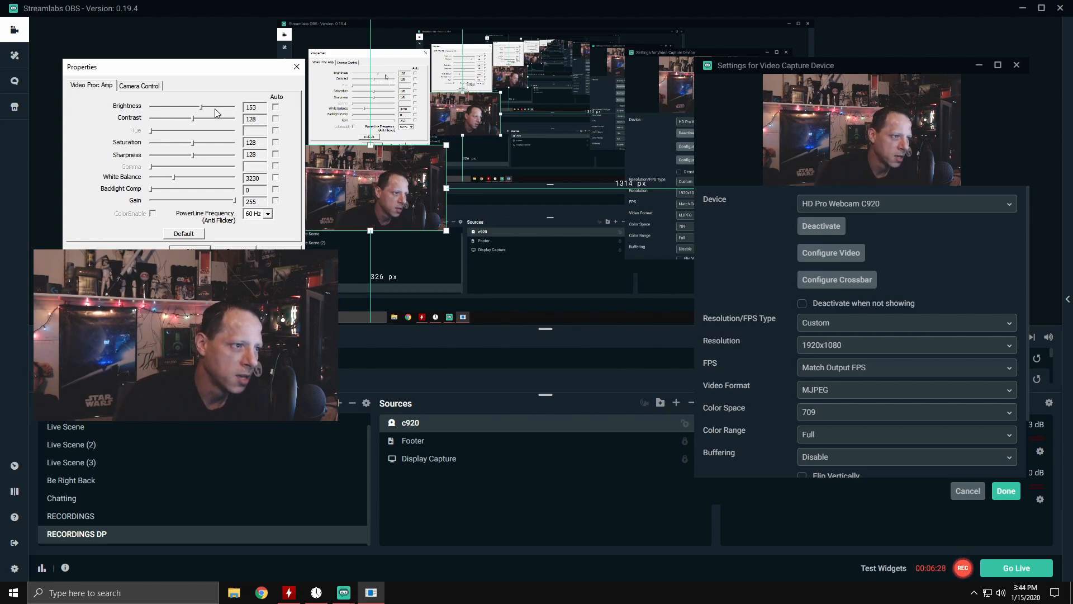
Step: Confirm exposure is still -5, then set manual white balance to 3260
{"action": "left_click", "coordinate": [139, 85]}
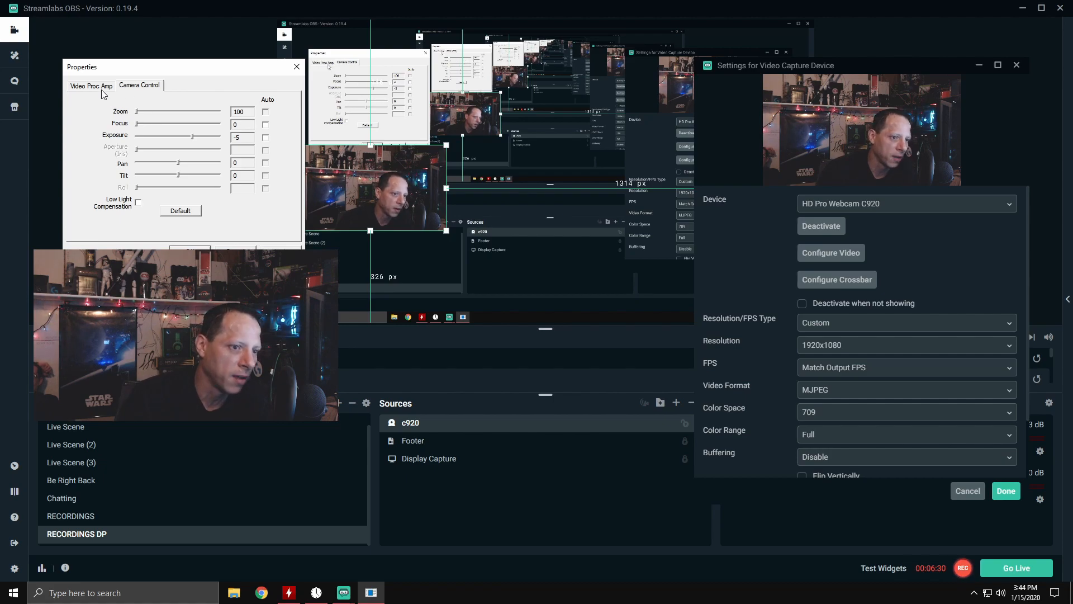
{"action": "left_click", "coordinate": [91, 84]}
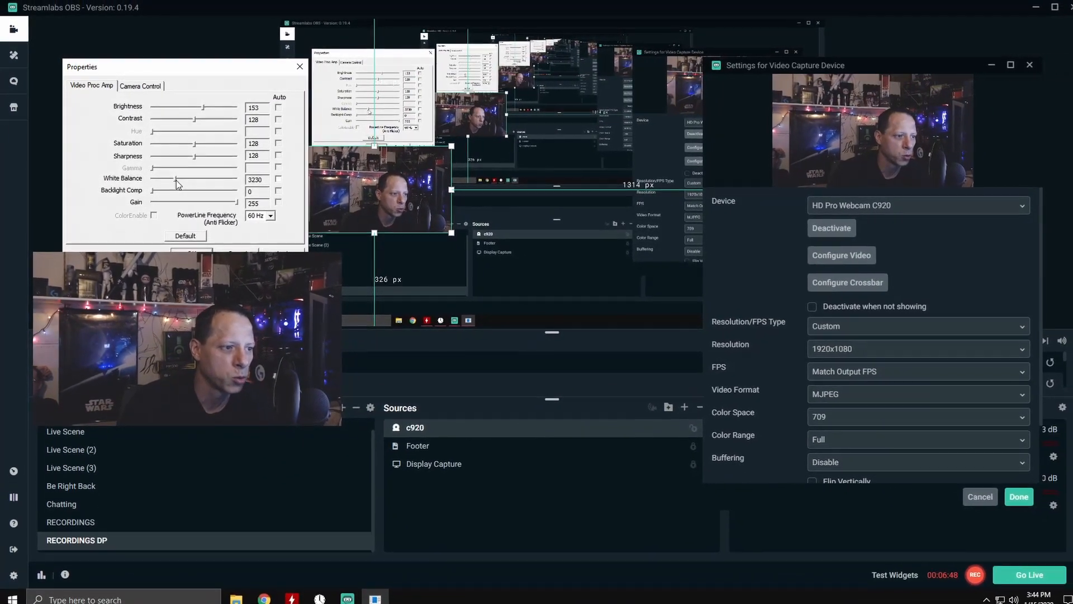
{"action": "left_click_drag", "start_coordinate": [158, 177], "coordinate": [144, 178]}
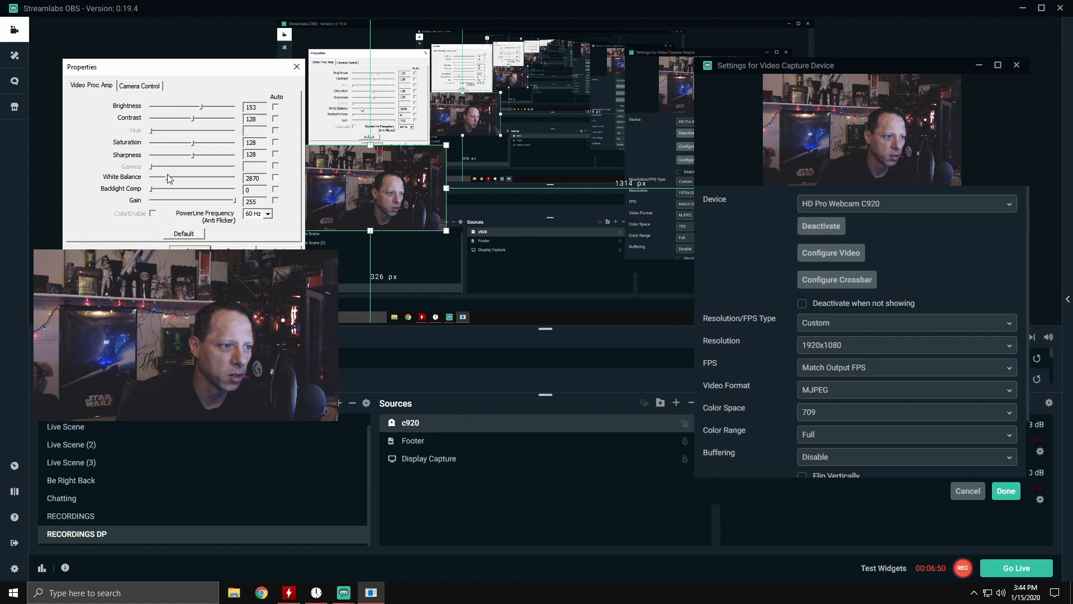
{"action": "left_click_drag", "start_coordinate": [168, 180], "coordinate": [176, 180]}
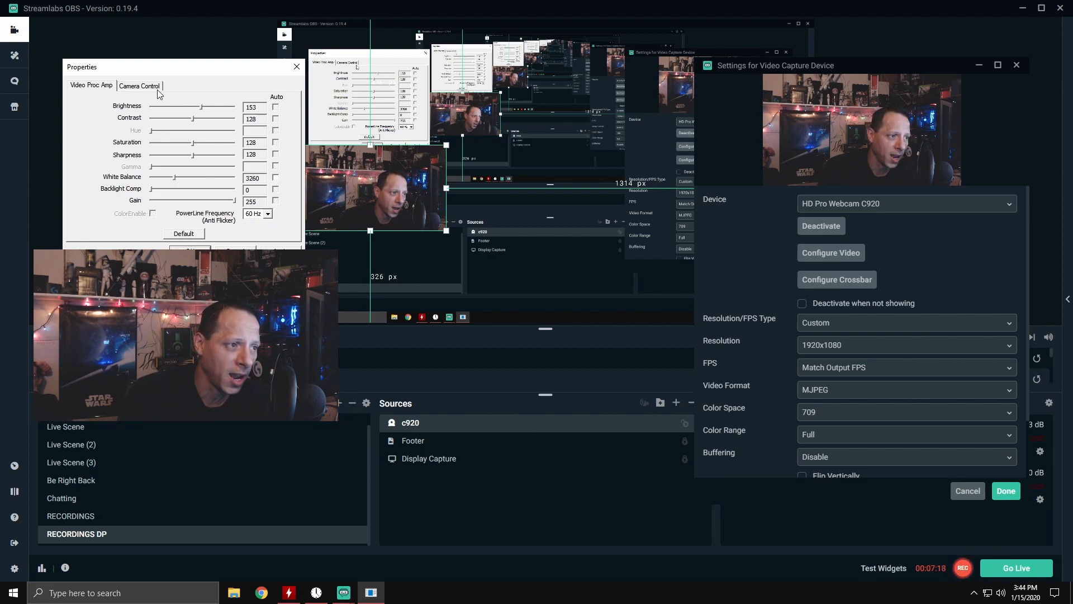
Step: Lower the c920 brightness to 146 and set gain to 167
{"action": "left_click", "coordinate": [139, 85]}
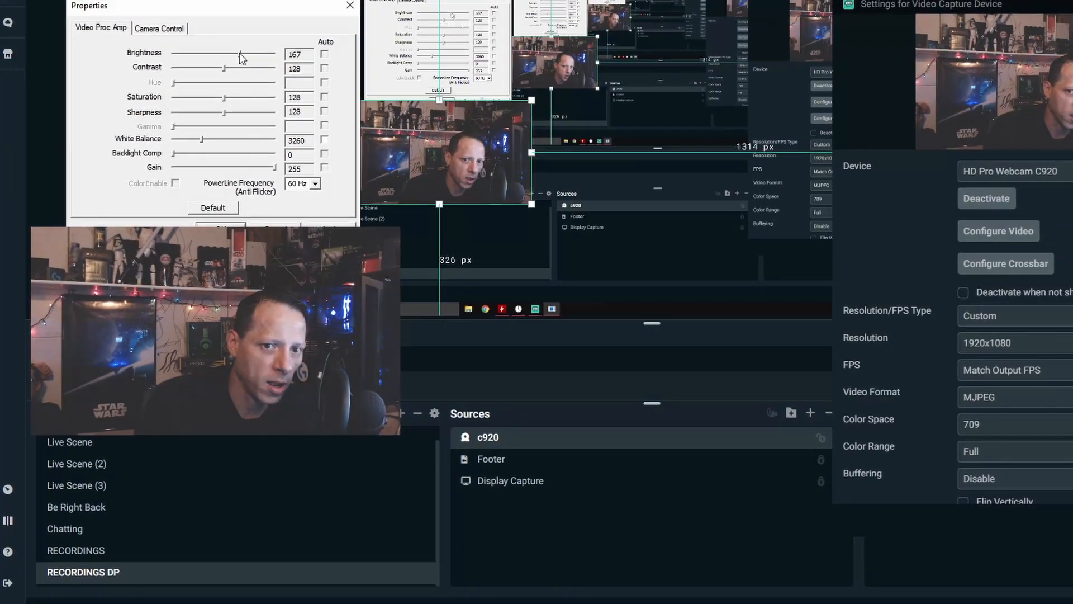
{"action": "left_click_drag", "start_coordinate": [240, 55], "coordinate": [220, 79]}
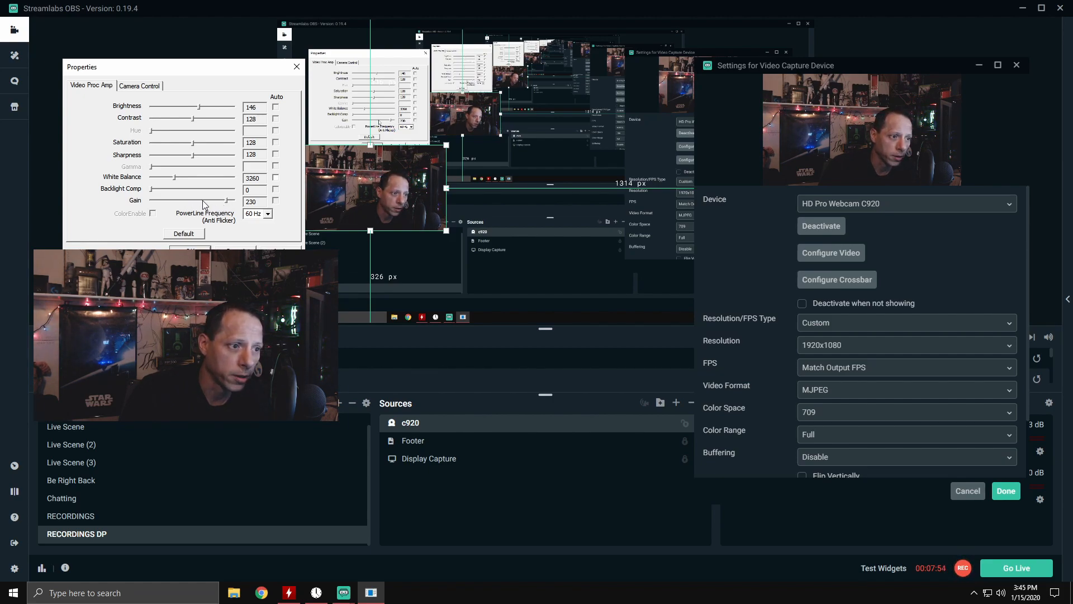
{"action": "left_click_drag", "start_coordinate": [202, 202], "coordinate": [184, 201]}
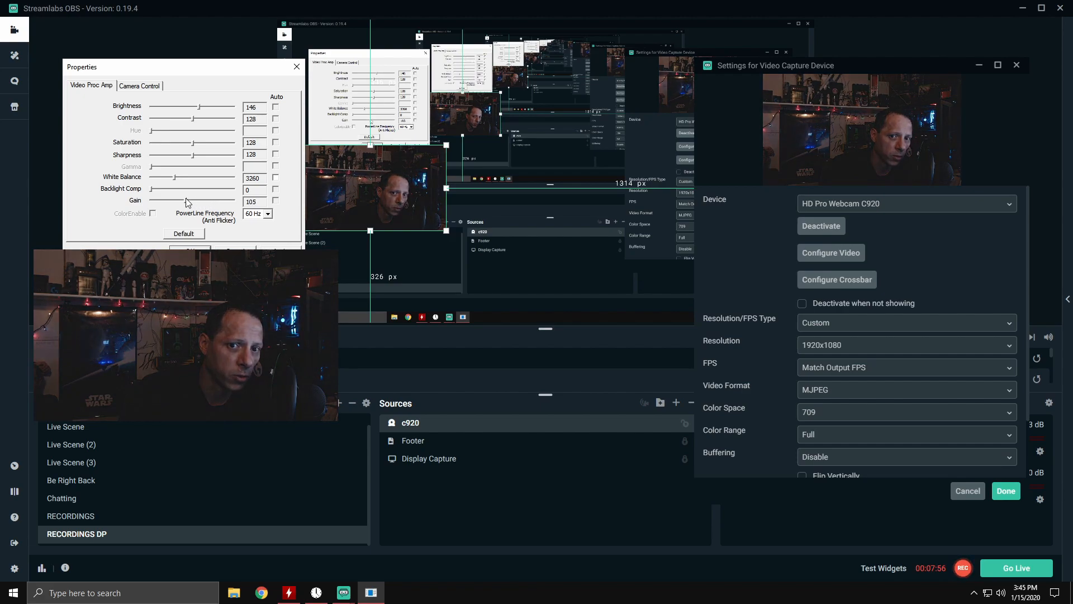
{"action": "left_click_drag", "start_coordinate": [164, 201], "coordinate": [205, 201]}
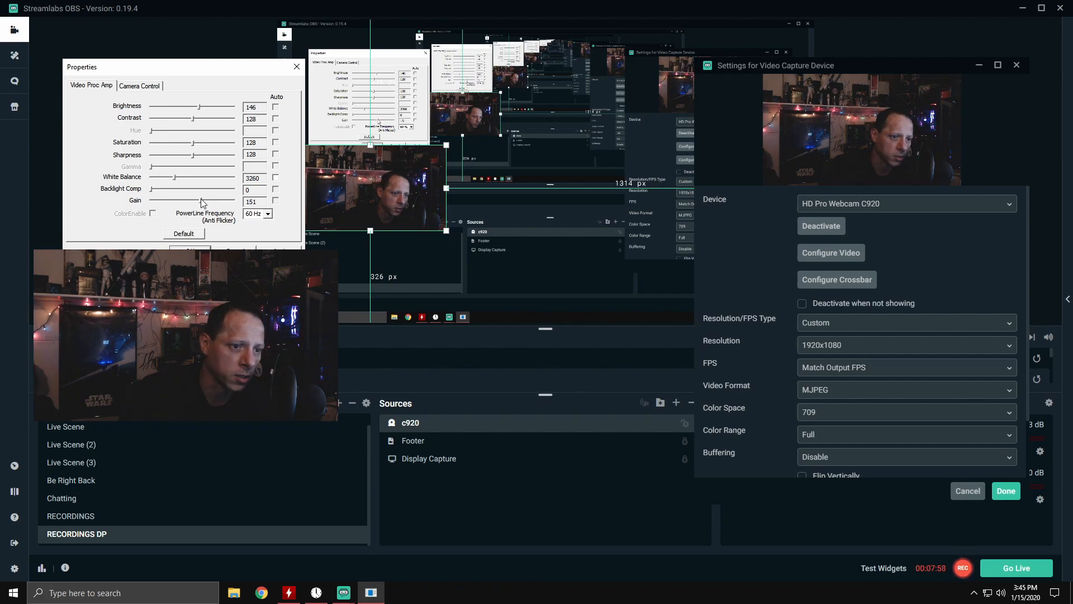
{"action": "left_click_drag", "start_coordinate": [198, 201], "coordinate": [209, 201]}
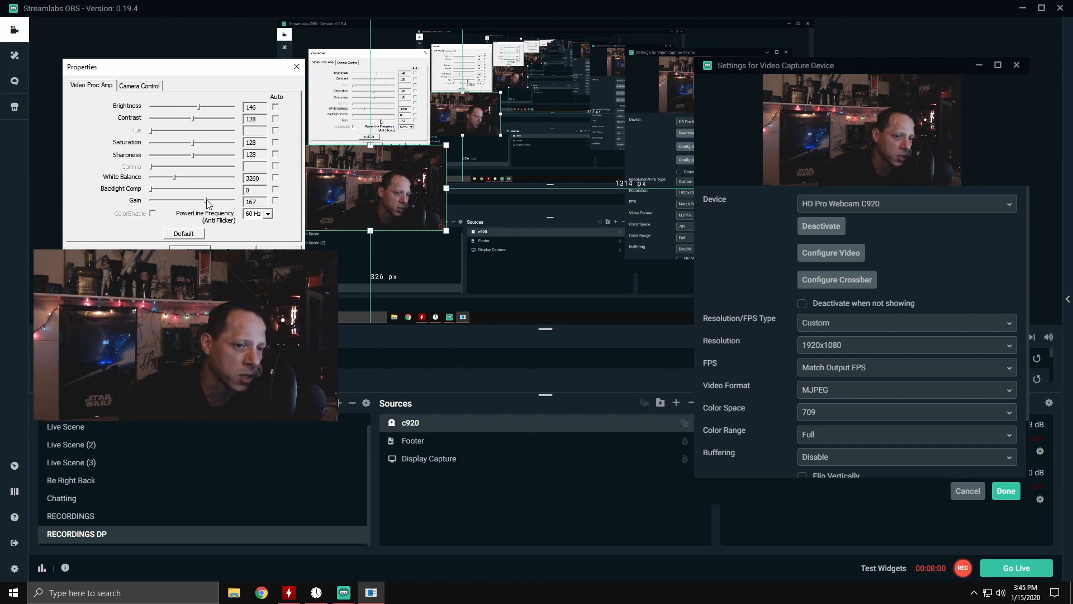